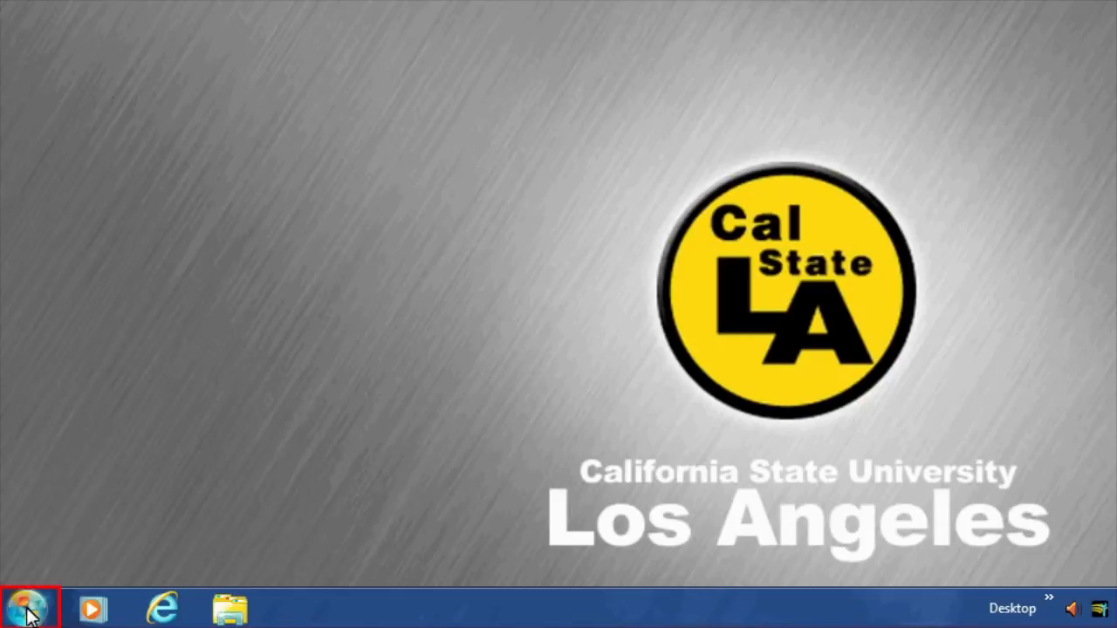
Step: Launch Notepad++ from its folder in the Start menu's All Programs list
left_click(26, 609)
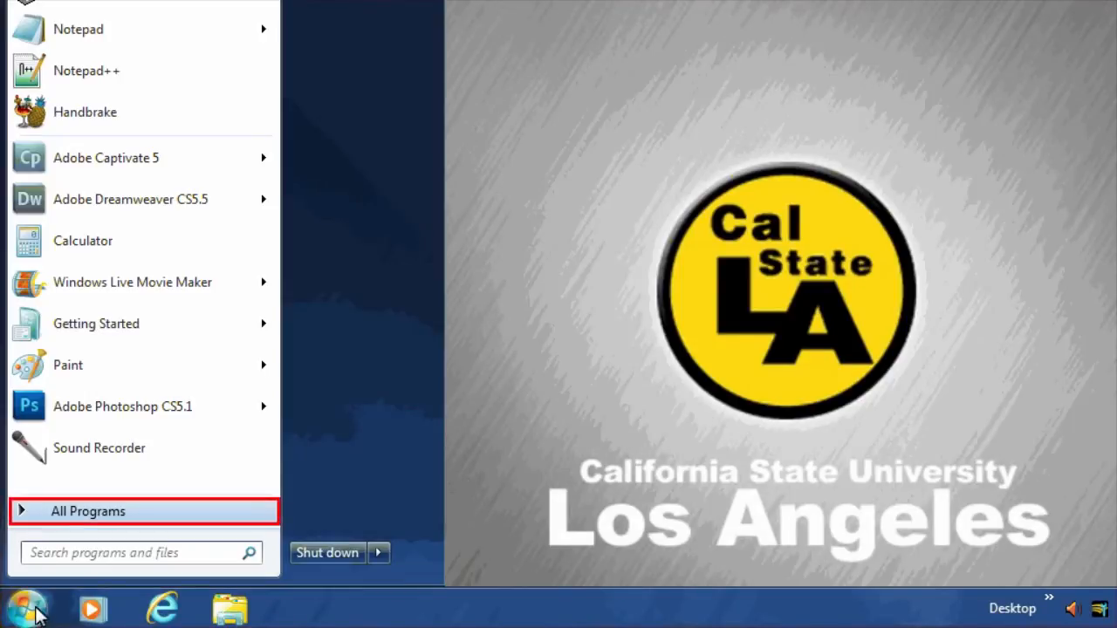
left_click(88, 511)
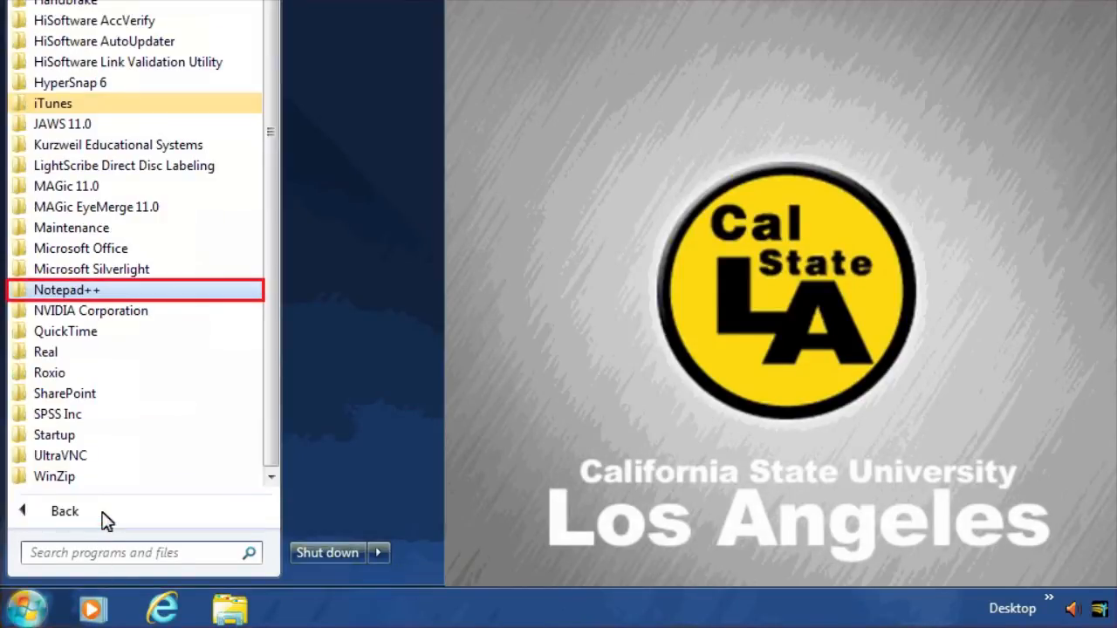
mouse_move(122, 324)
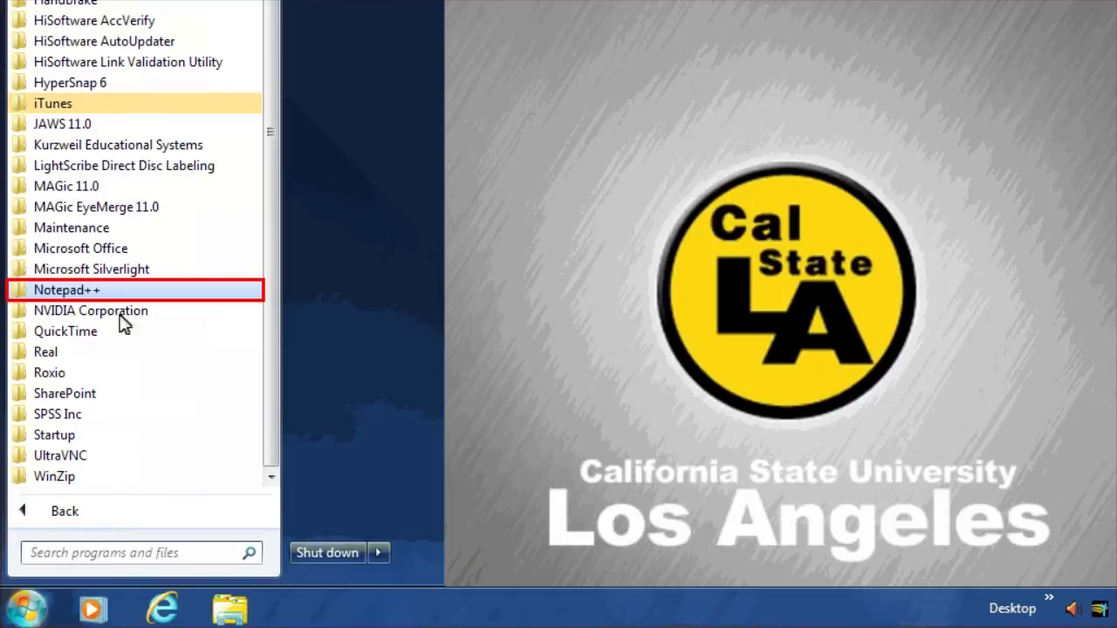
left_click(67, 290)
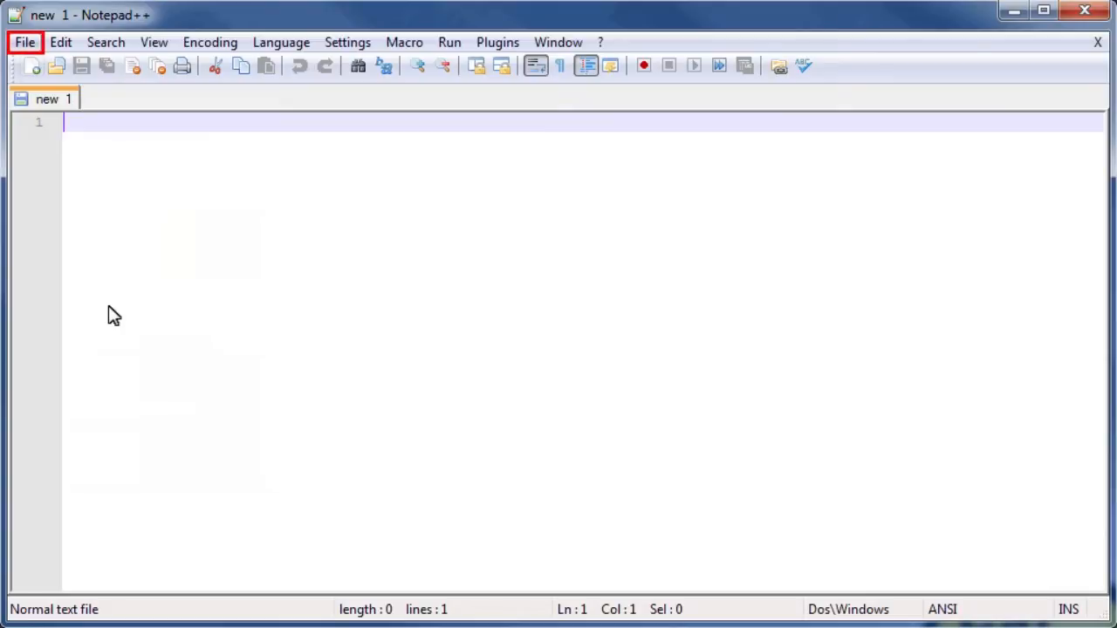
mouse_move(24, 48)
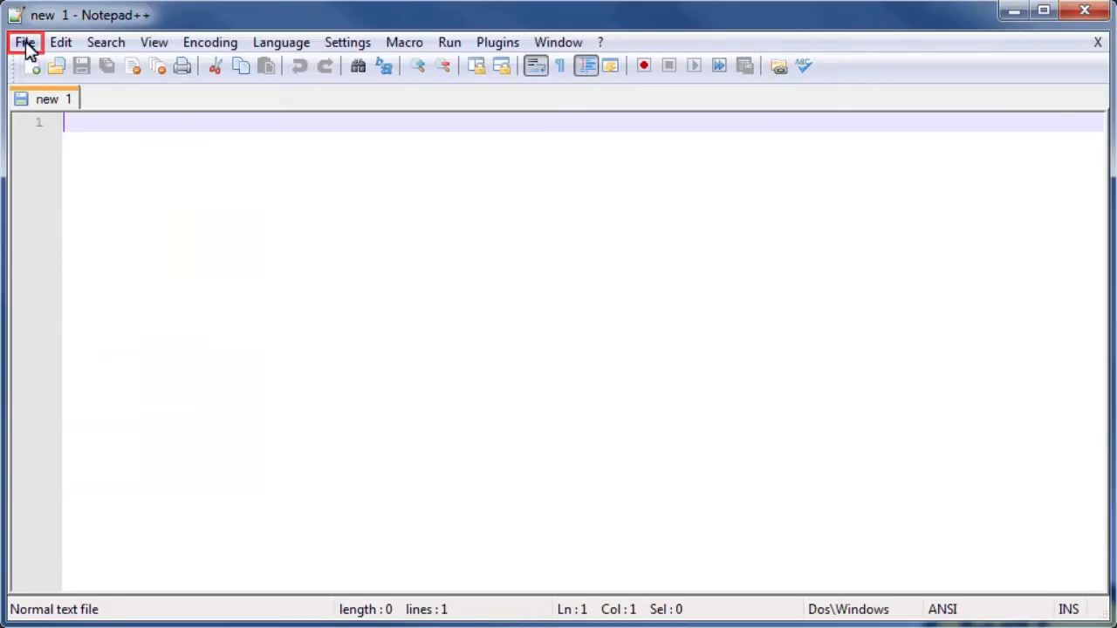
Step: Open template.html from the Desktop's Website folder
left_click(24, 42)
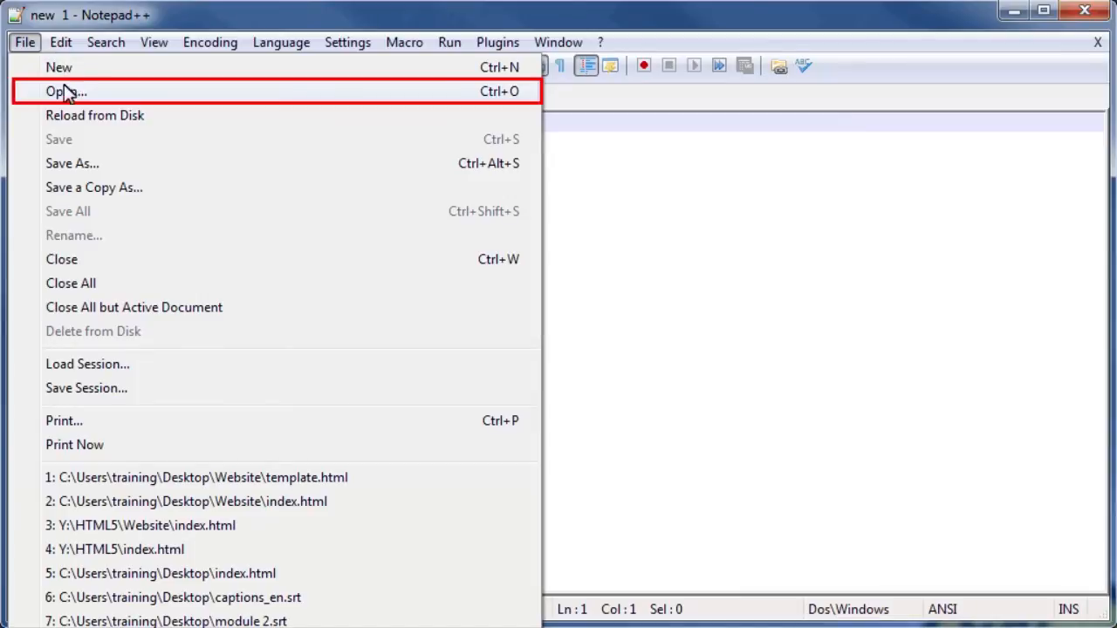
left_click(66, 91)
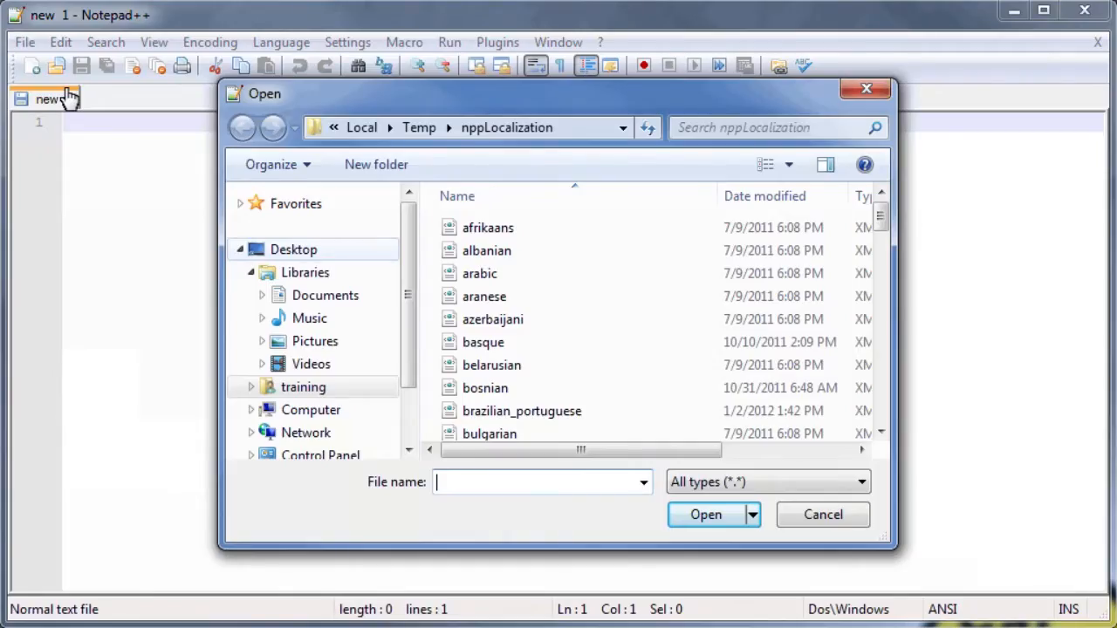
left_click(293, 250)
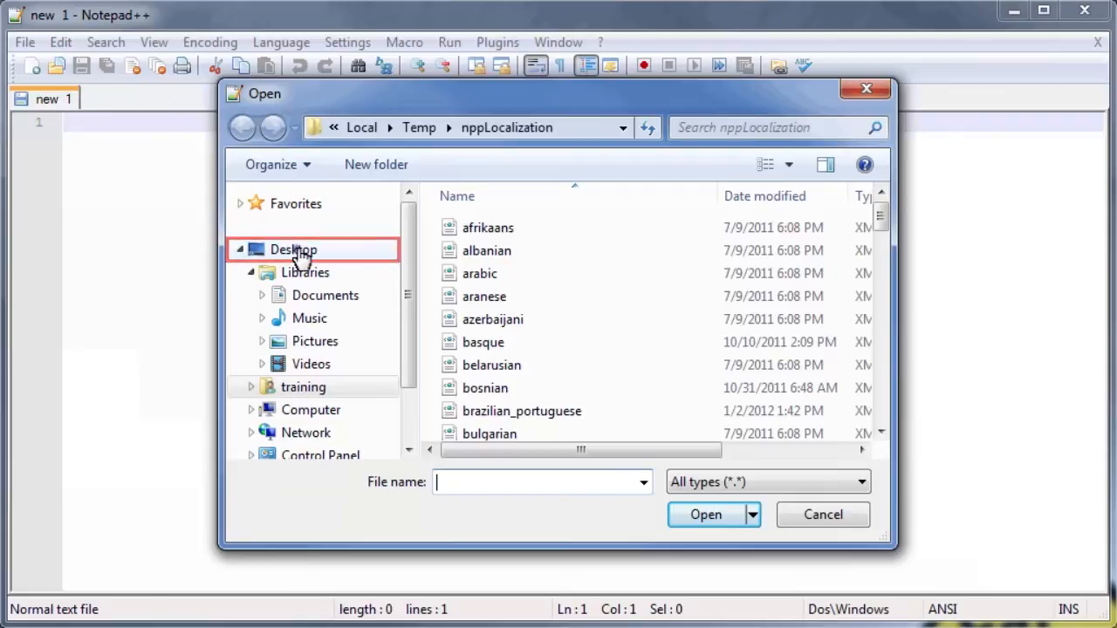
left_click(294, 249)
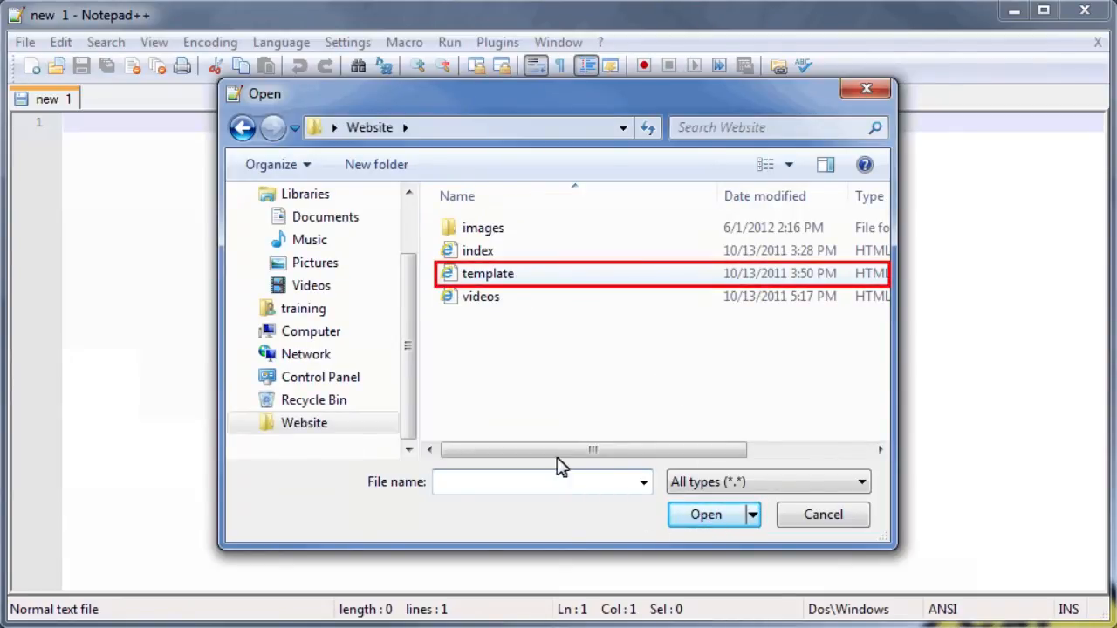
left_click(486, 273)
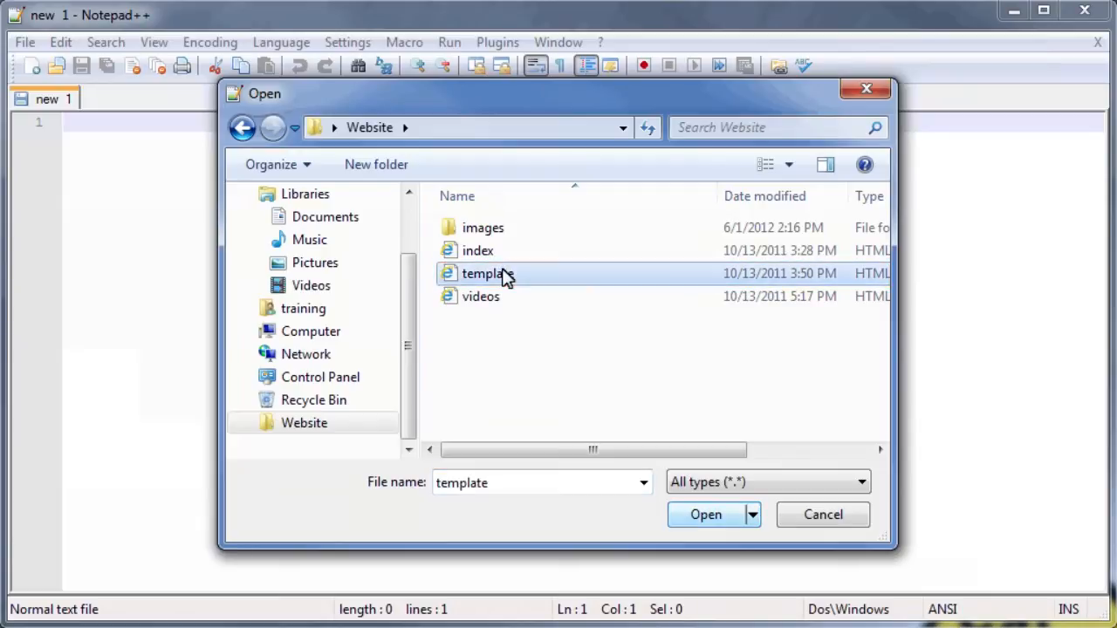
mouse_move(705, 514)
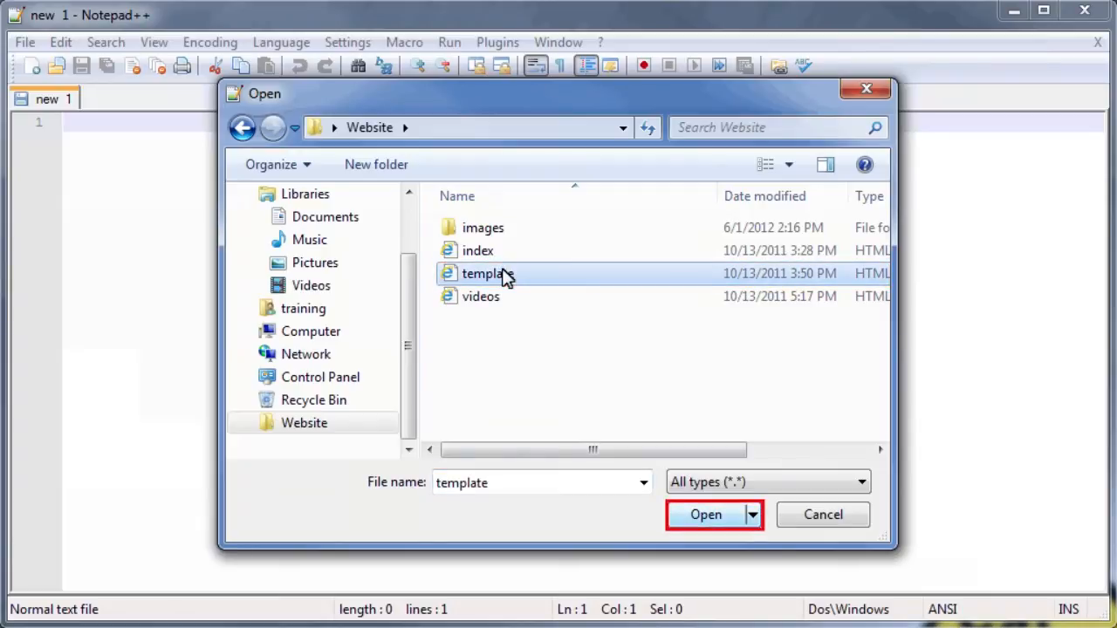
left_click(705, 514)
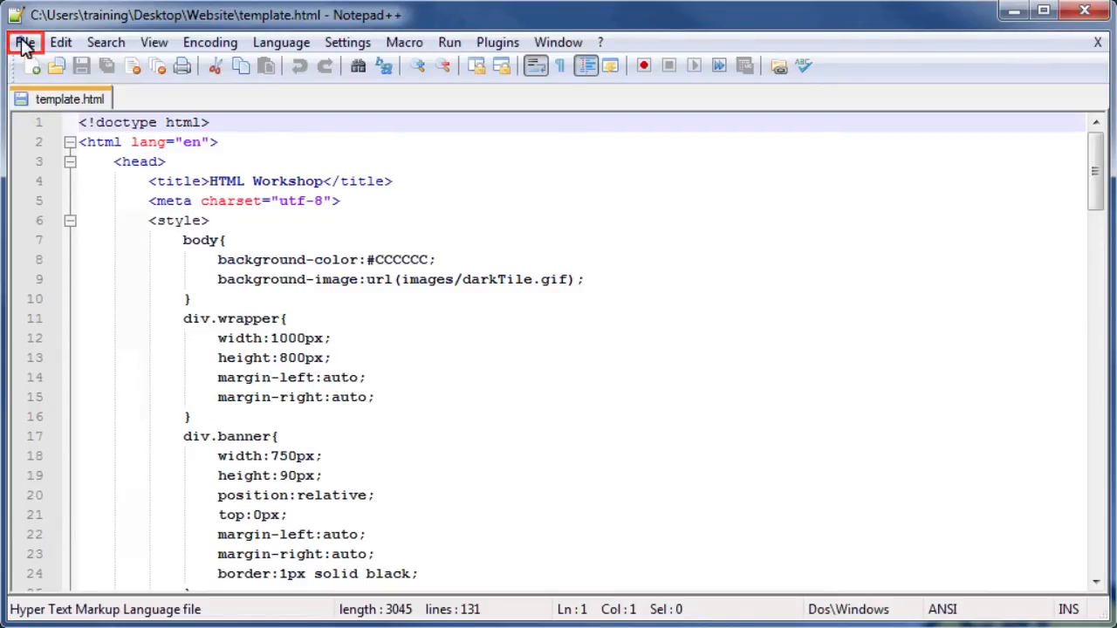
Step: Save the template as pictures.html in the Website folder via Save As
left_click(24, 42)
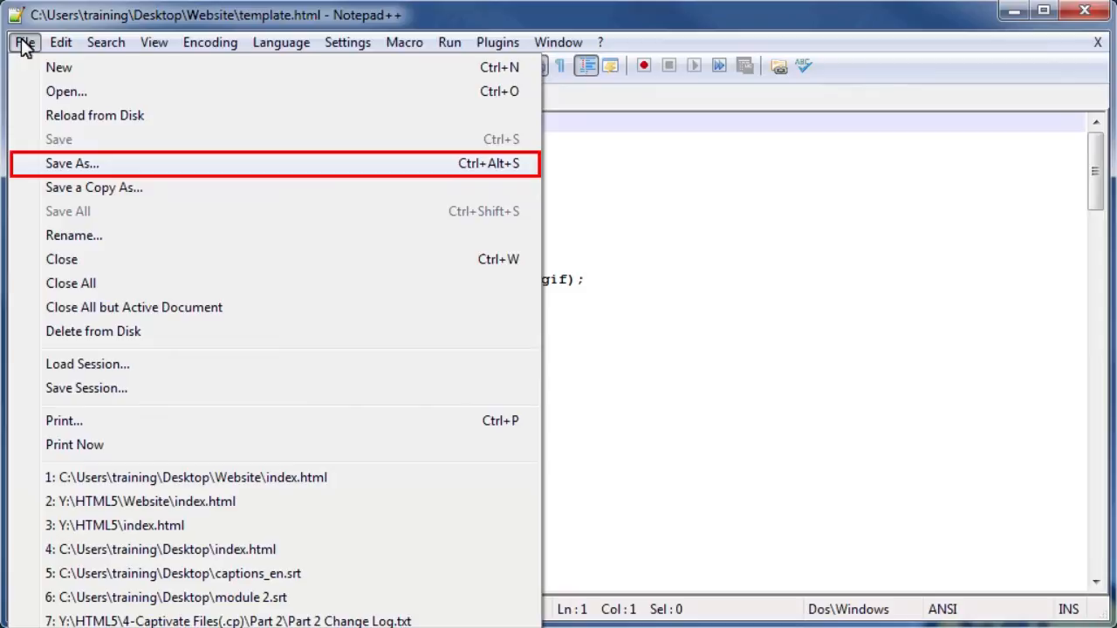
left_click(71, 163)
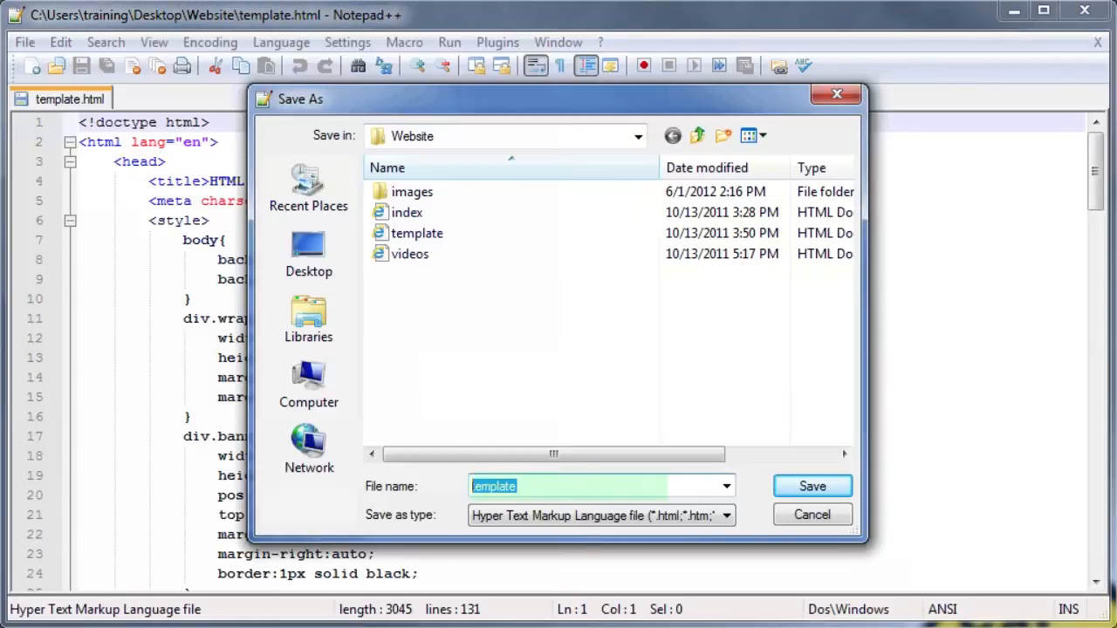
type("p")
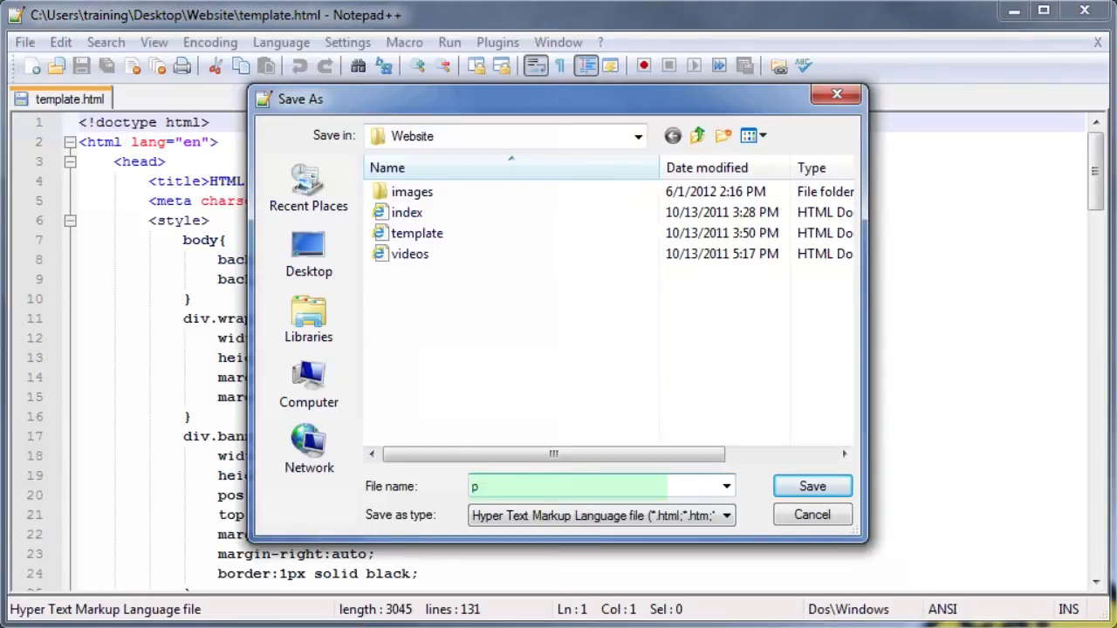
type("ictures")
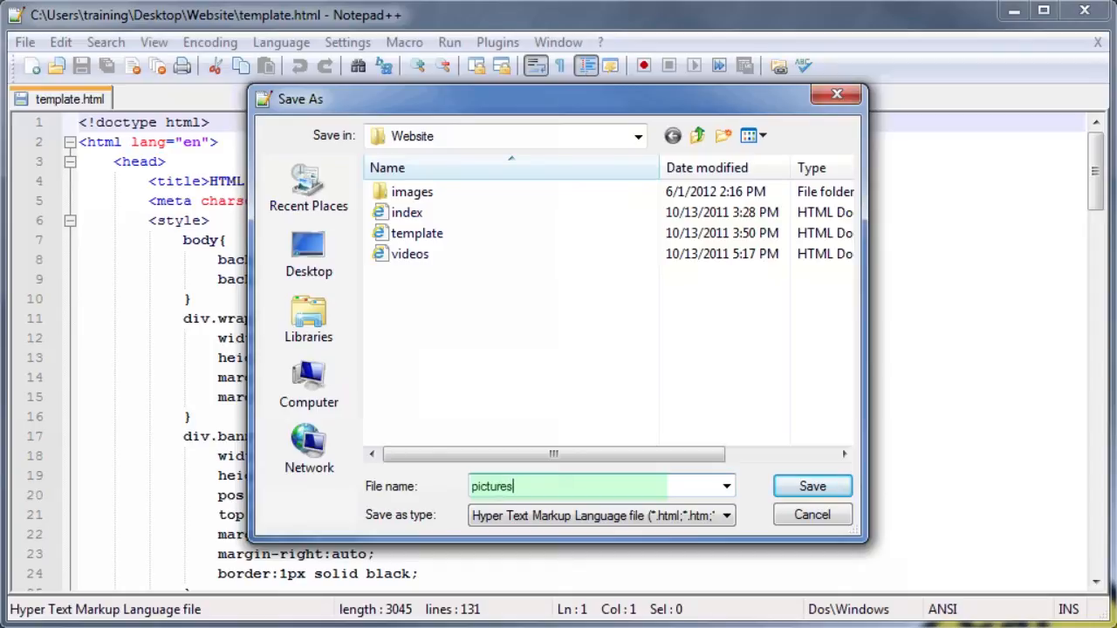
type(".html")
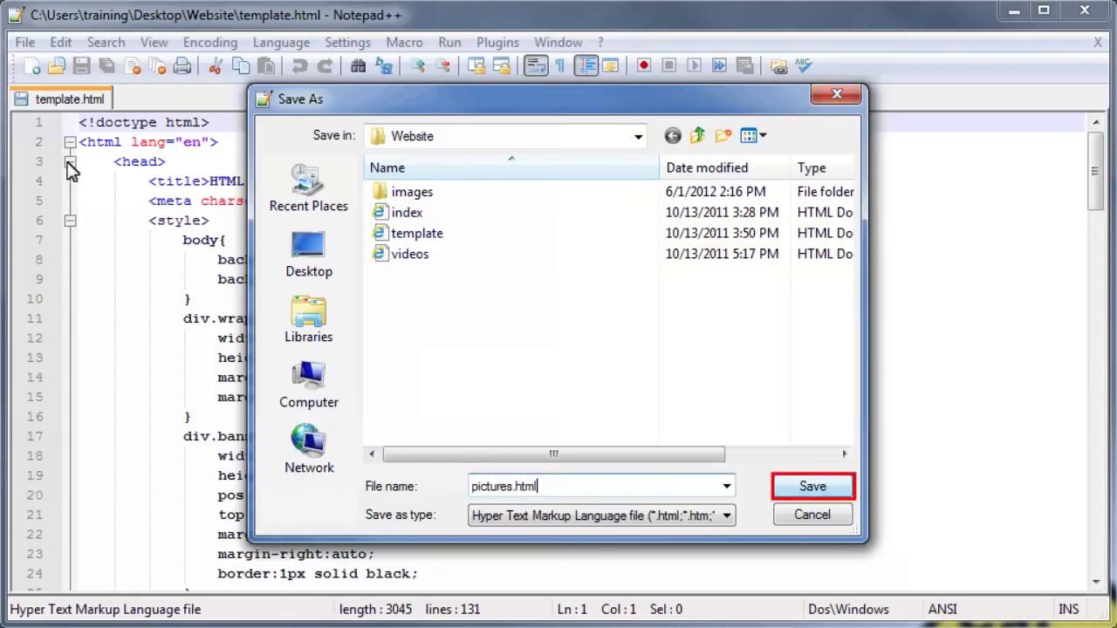
mouse_move(801, 463)
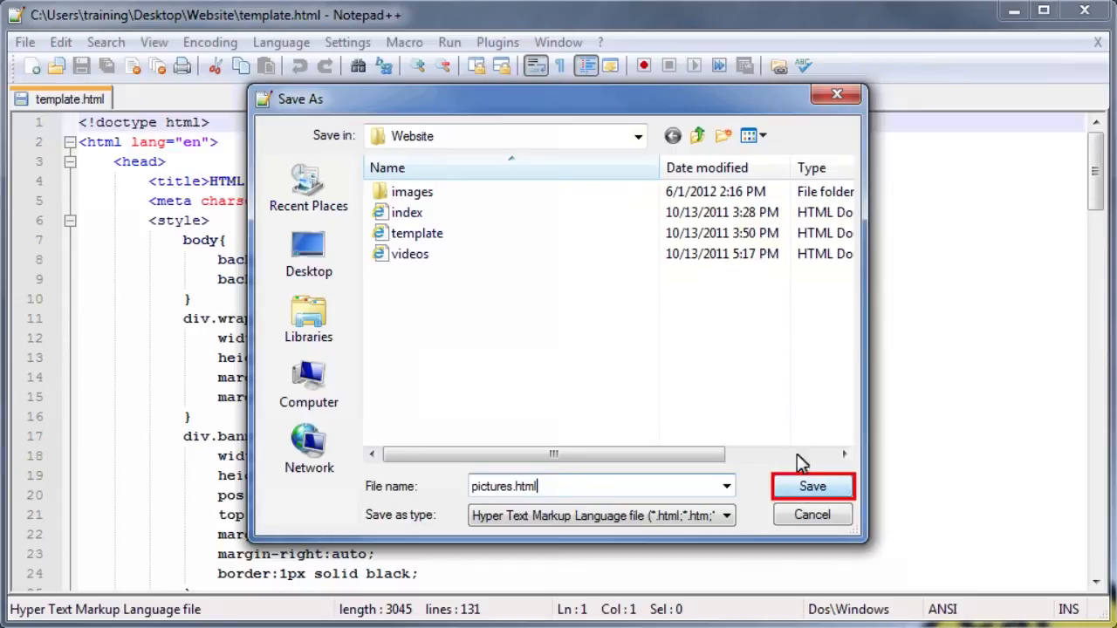
left_click(812, 486)
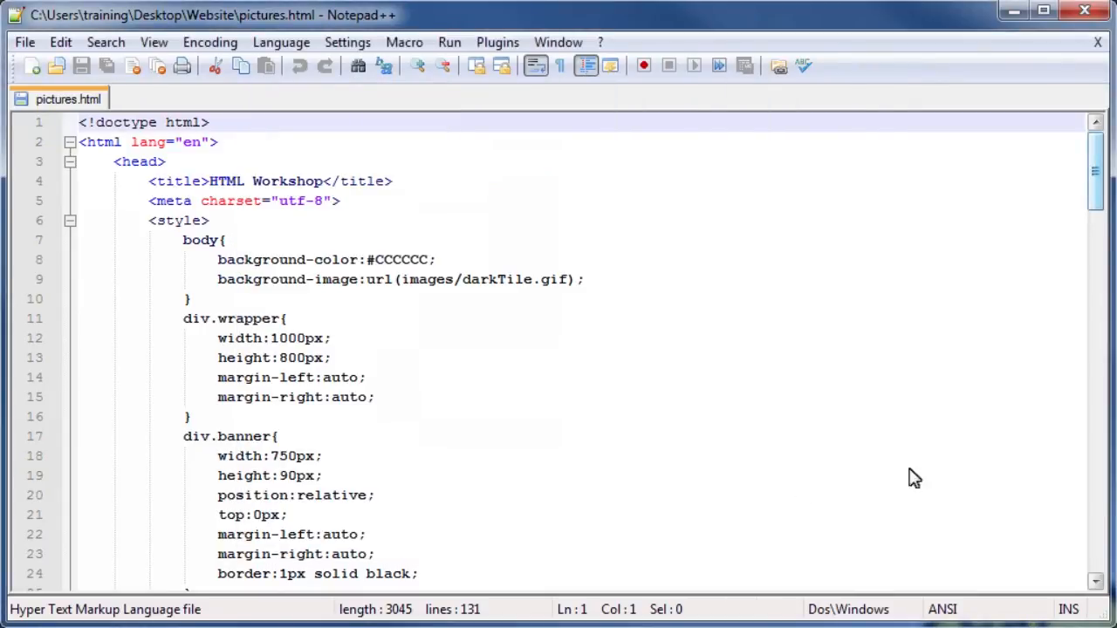
Step: Scroll to the end of pictures.html to reveal the empty header span on line 124
scroll("down", 3)
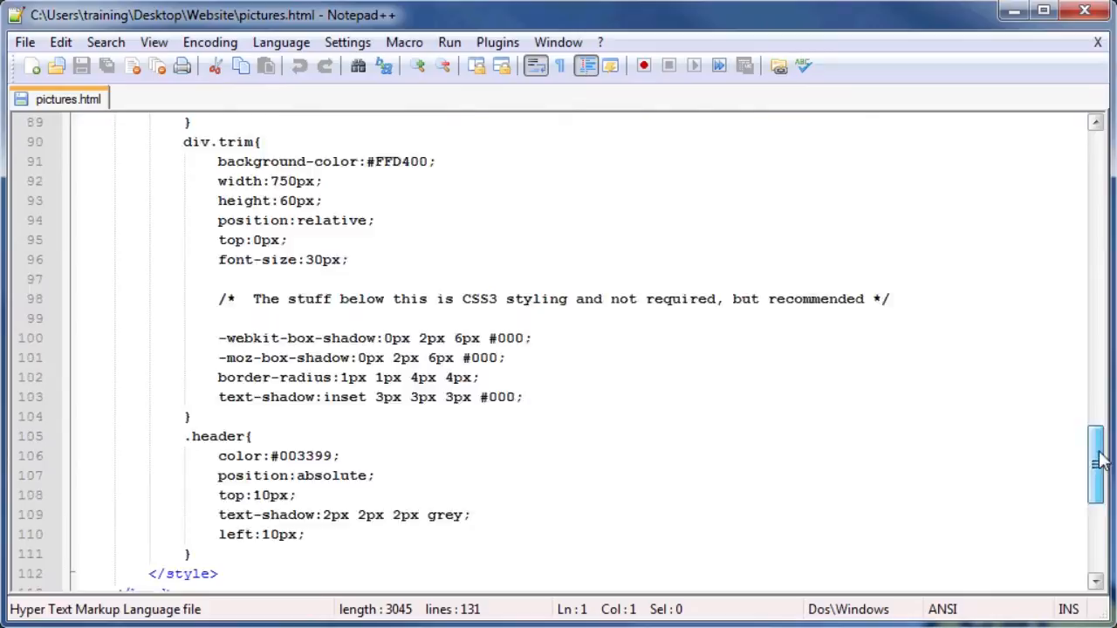
scroll("down", 3)
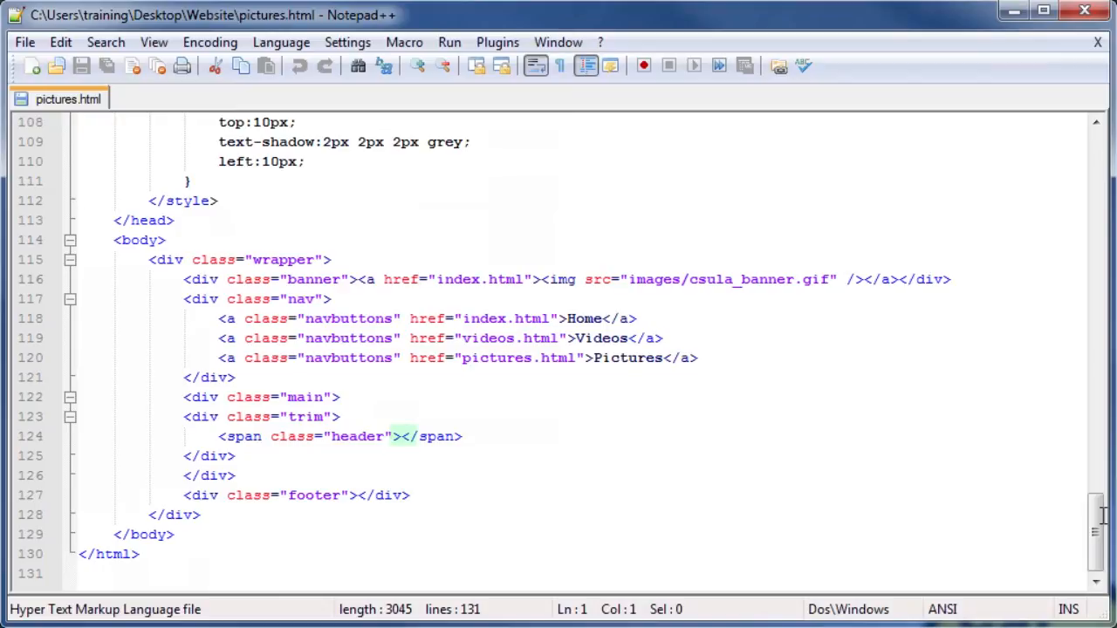
mouse_move(684, 504)
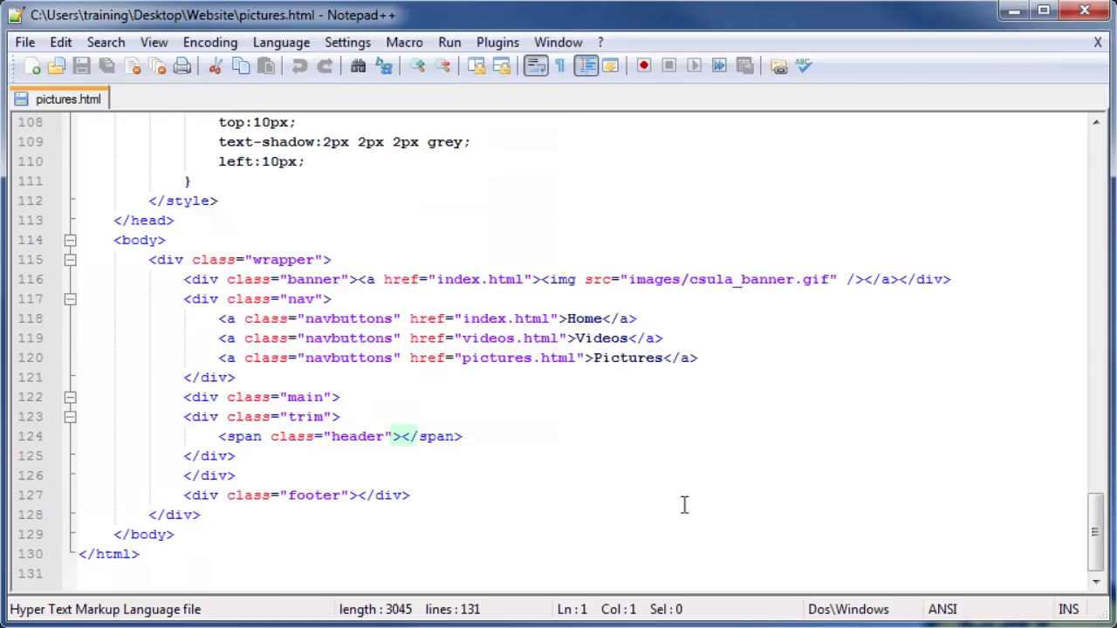
Step: Type 'Pictures' inside the header span tag
type("P")
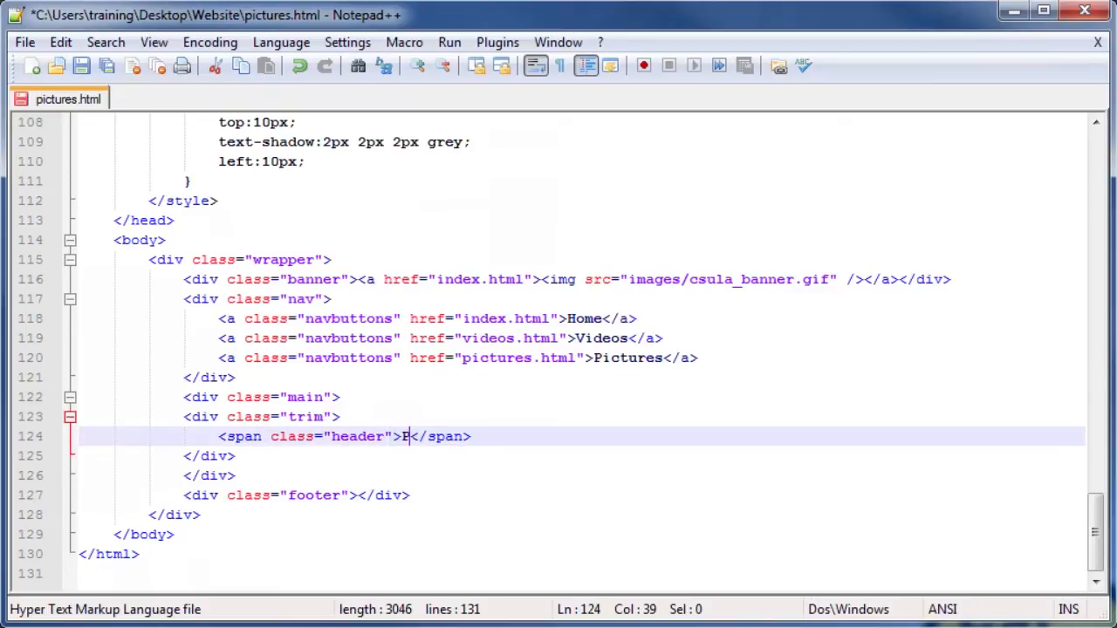
type("ictures")
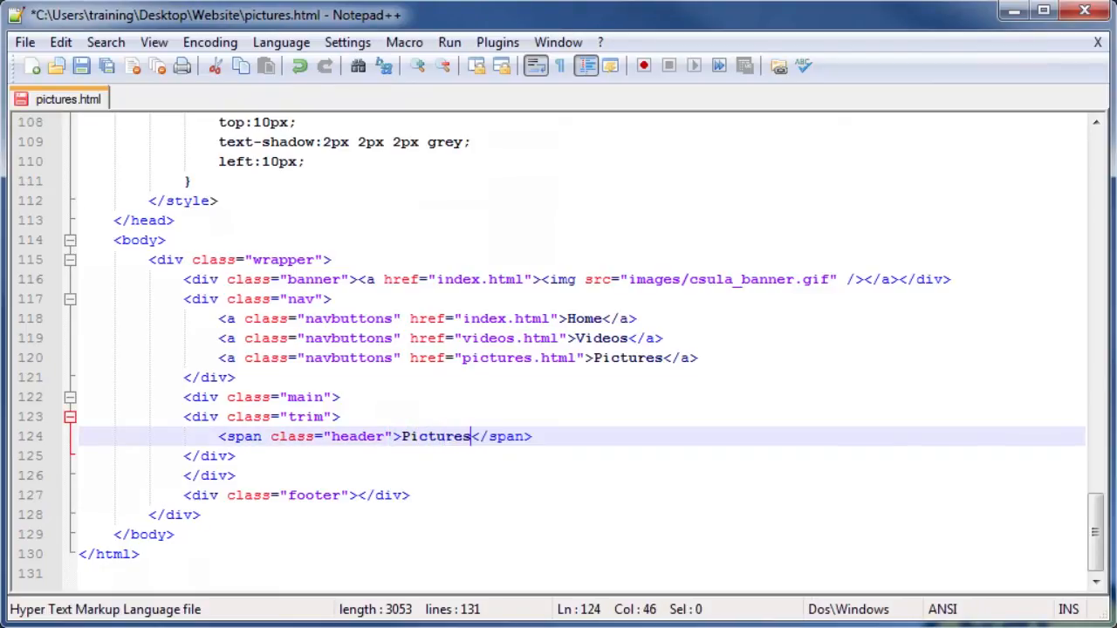